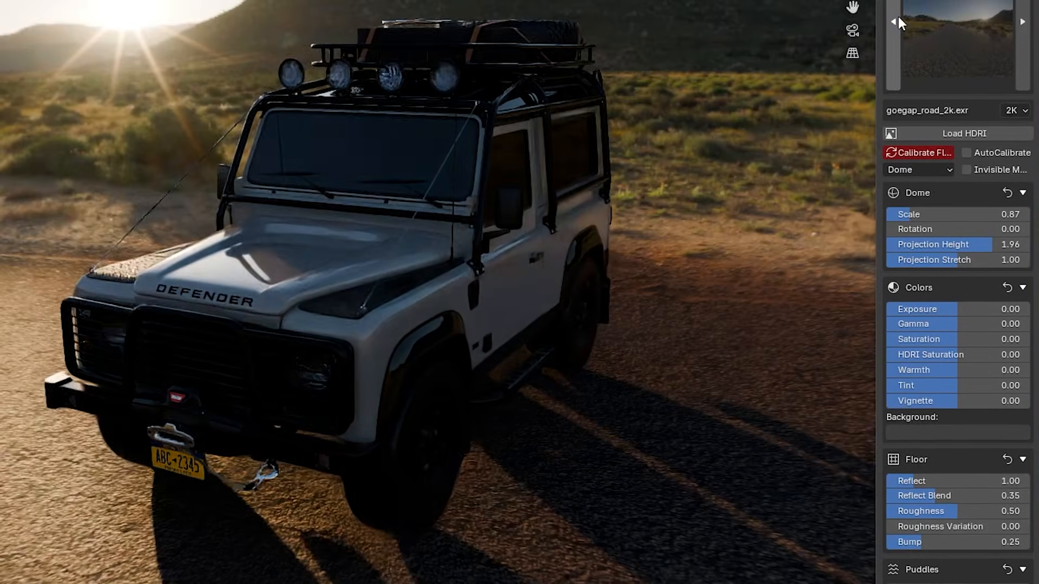
Return to the Defender scene in Blender and open the Edit menu
{"action": "left_click", "coordinate": [1020, 20]}
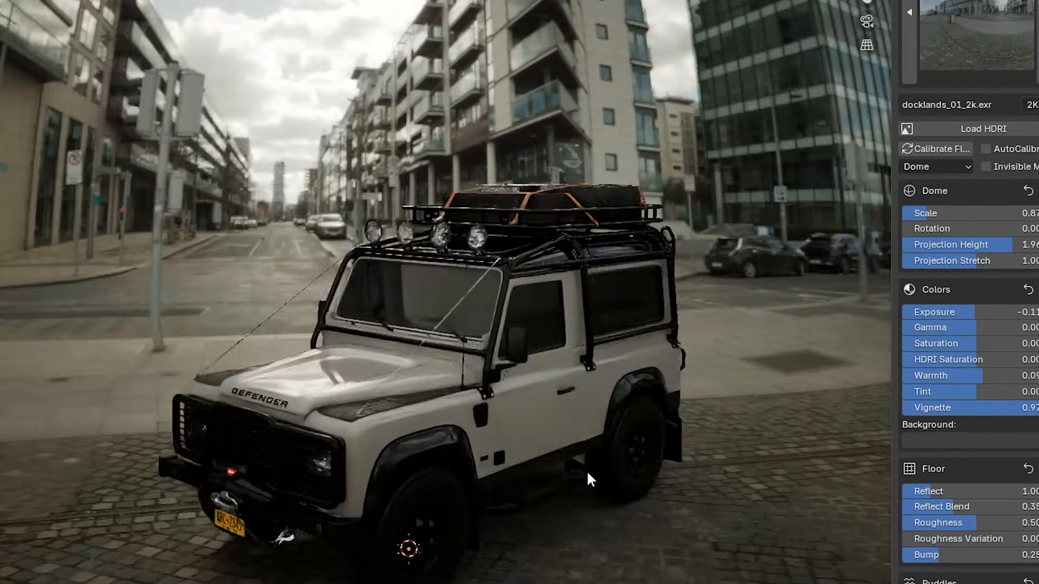
{"action": "left_click", "coordinate": [40, 20]}
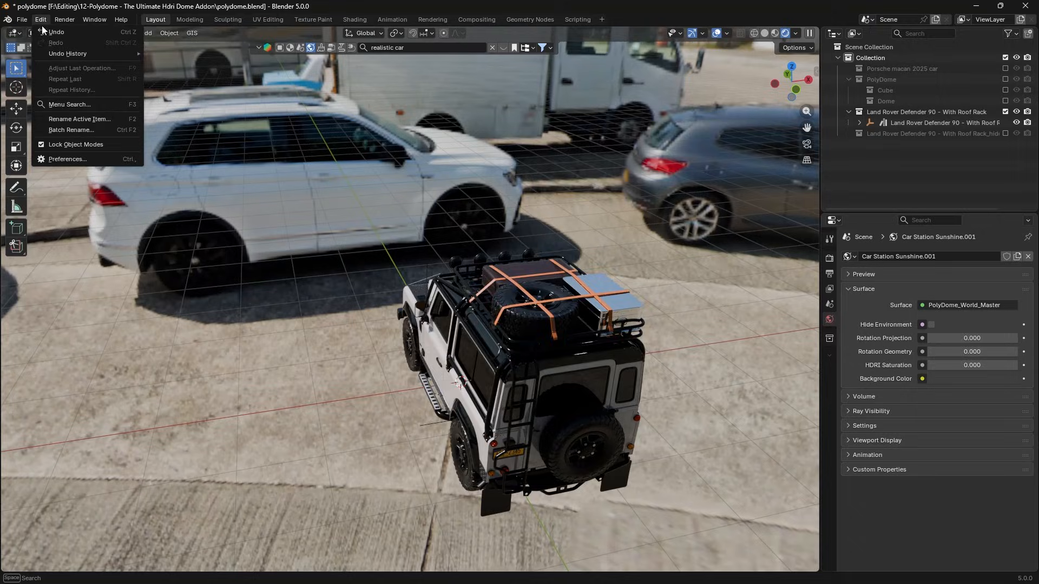
Confirm PolyDome in Add-ons preferences and bring up its sidebar panel in the viewport
{"action": "left_click", "coordinate": [67, 158]}
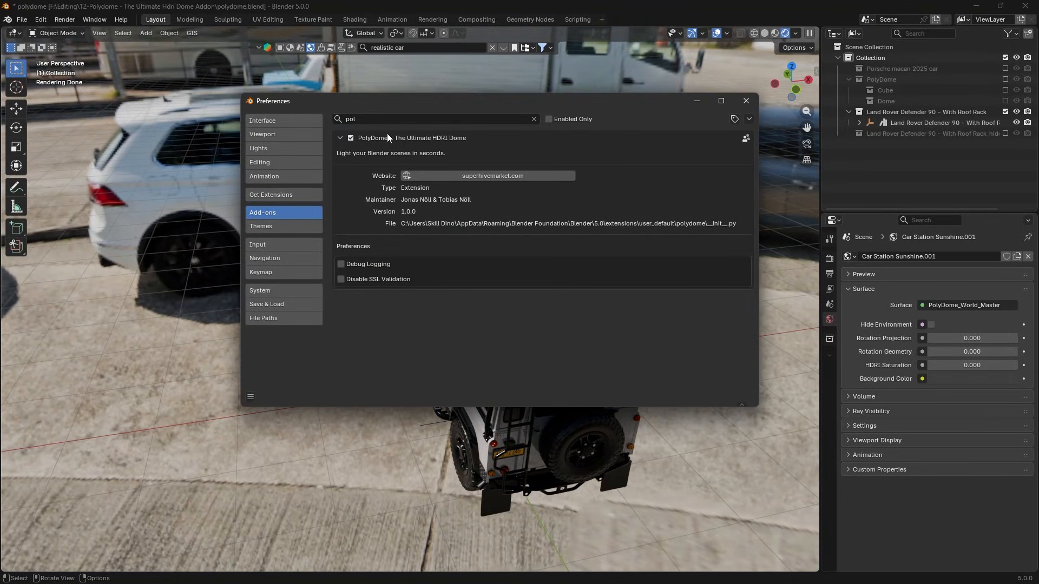
{"action": "left_click", "coordinate": [746, 101]}
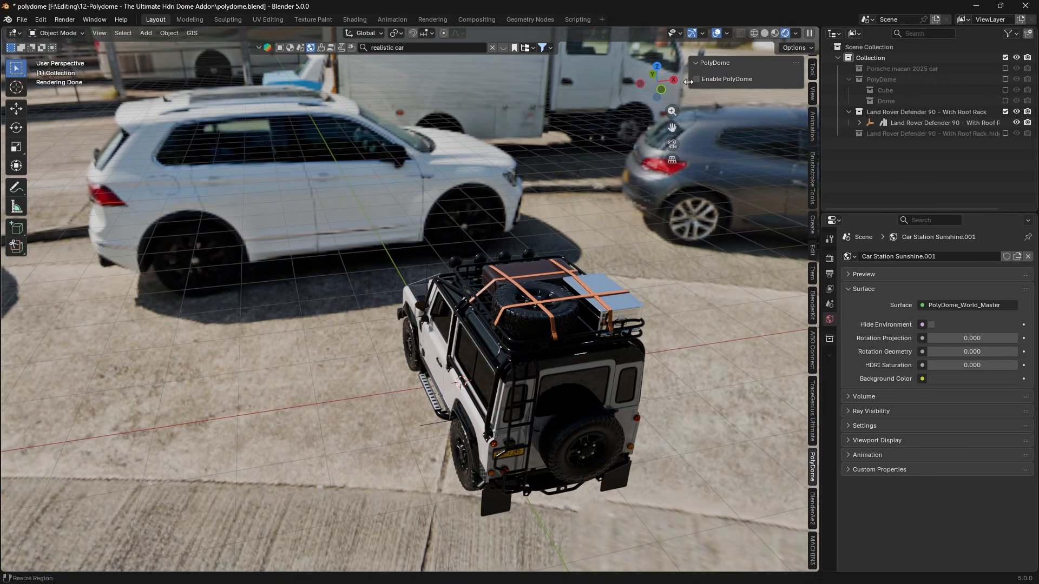
Enable PolyDome and orbit around the Defender inside the HDRI dome
{"action": "left_click", "coordinate": [696, 79]}
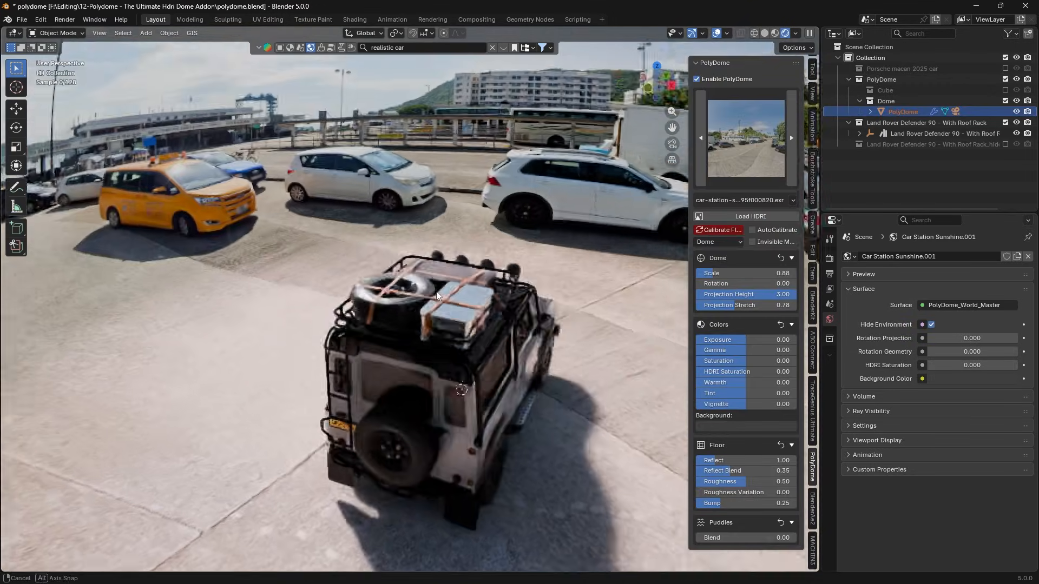
{"action": "left_click_drag", "start_coordinate": [437, 295], "coordinate": [517, 309]}
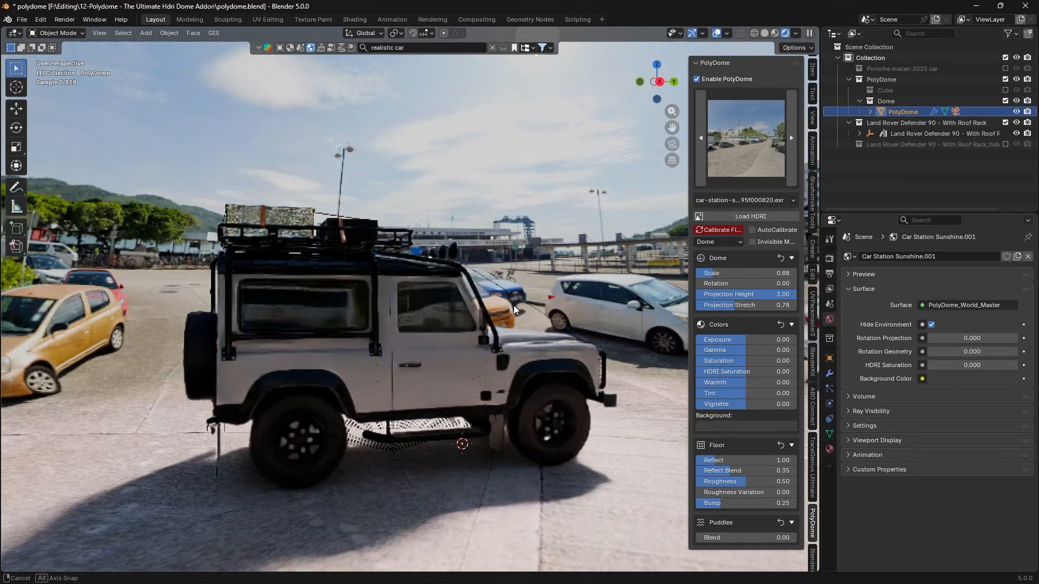
{"action": "left_click_drag", "start_coordinate": [514, 310], "coordinate": [225, 343]}
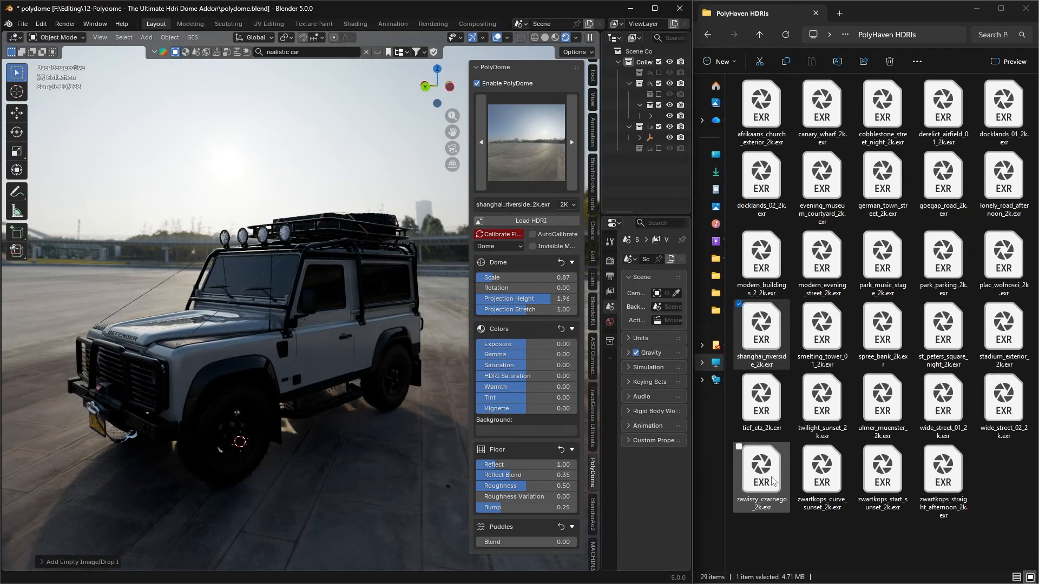
Load the St. Peter's Square night HDRI from the PolyHaven folder into PolyDome
{"action": "double_click", "coordinate": [761, 468]}
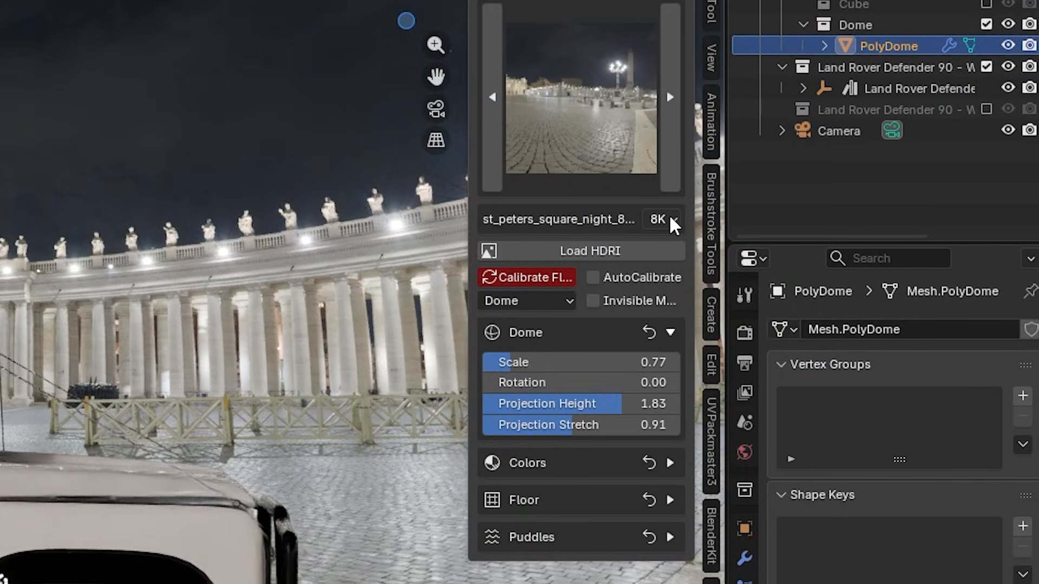
Set the HDRI resolution to 8K and show the EEVEE render settings
{"action": "left_click", "coordinate": [662, 219]}
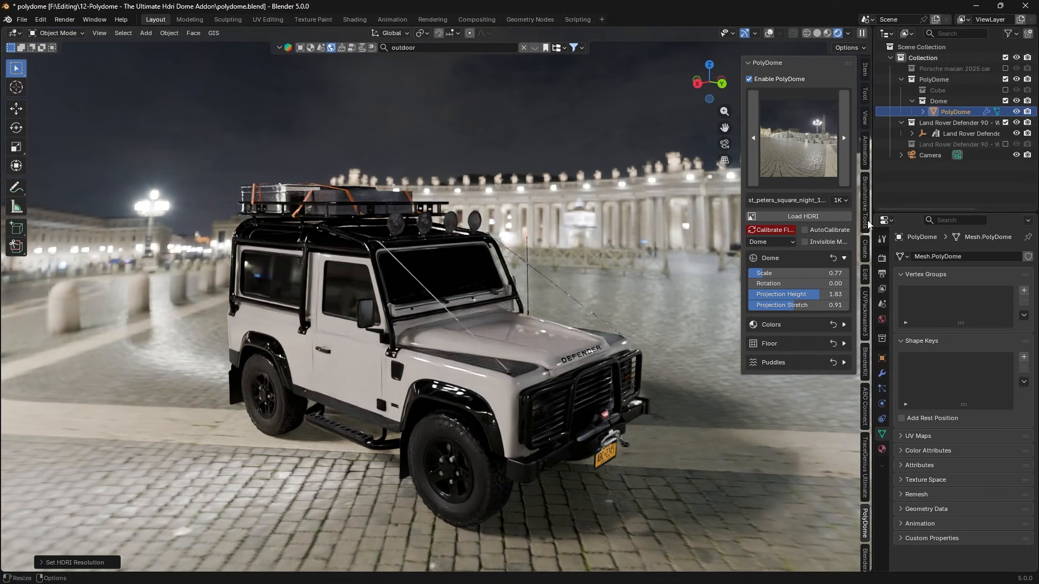
{"action": "left_click", "coordinate": [839, 200]}
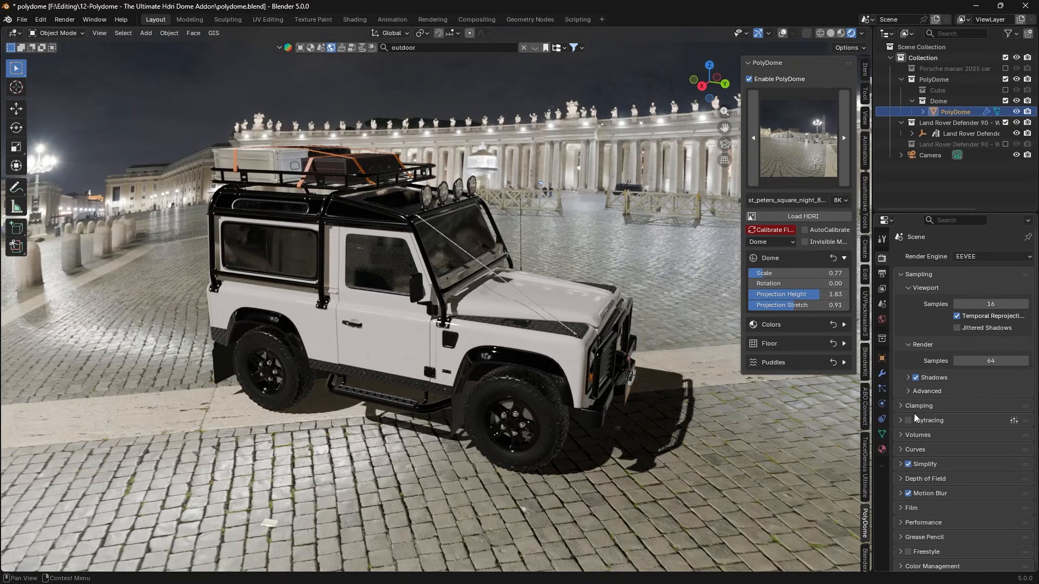
Turn on EEVEE raytracing with Screen Tracing, and pick 4096 download resolution
{"action": "left_click", "coordinate": [908, 420]}
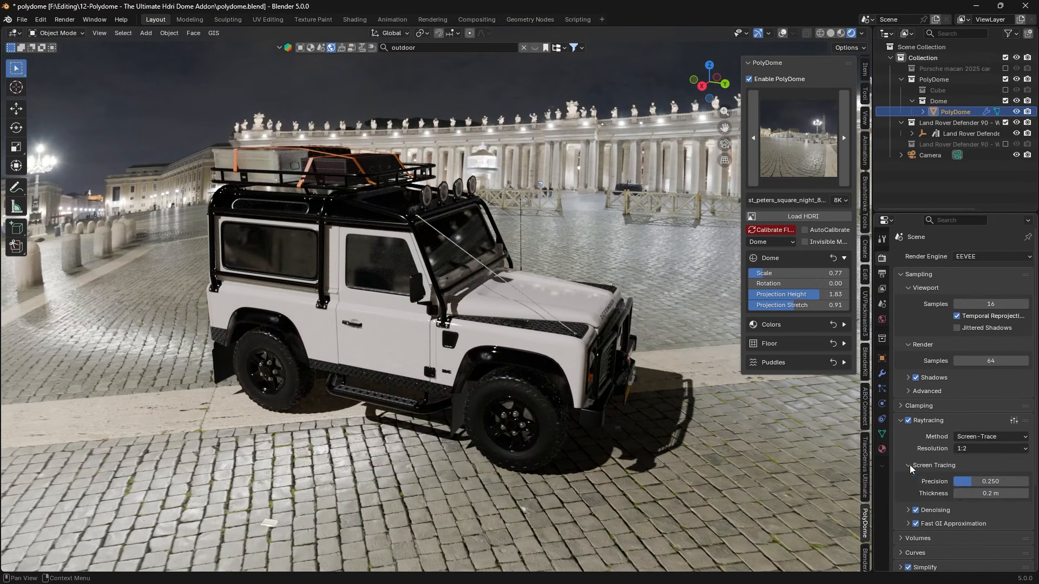
{"action": "left_click", "coordinate": [991, 256]}
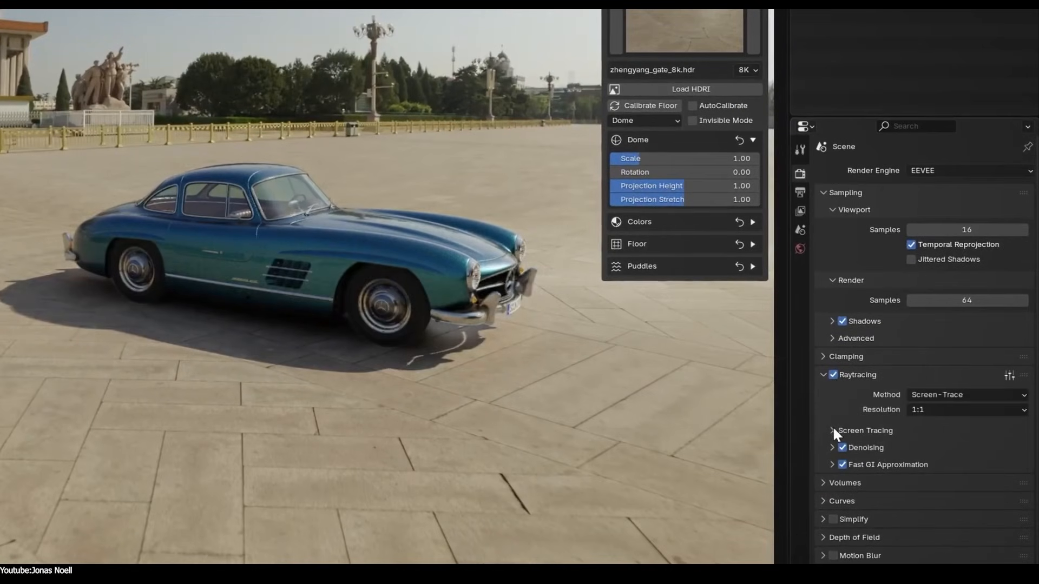
{"action": "left_click", "coordinate": [831, 430]}
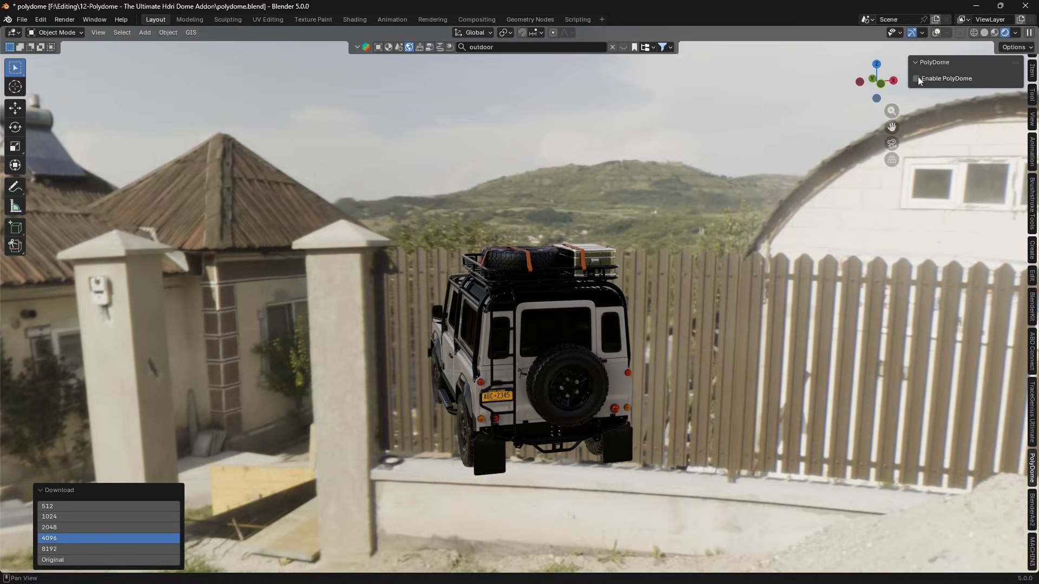
Toggle PolyDome on and off while orbiting, rendering the St. Peter's scene with Cycles GPU
{"action": "left_click", "coordinate": [916, 78]}
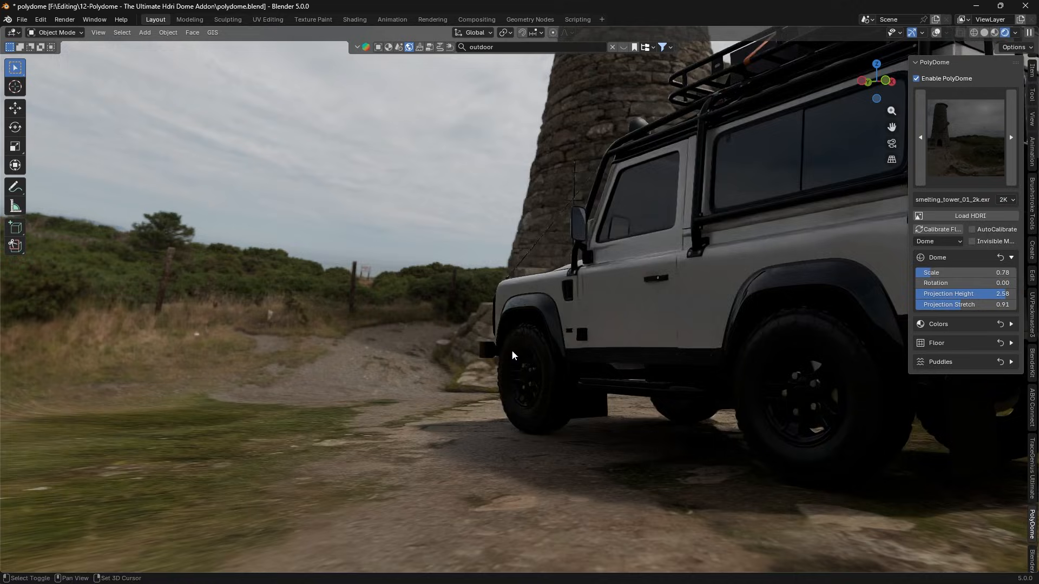
{"action": "left_click_drag", "start_coordinate": [513, 356], "coordinate": [517, 418]}
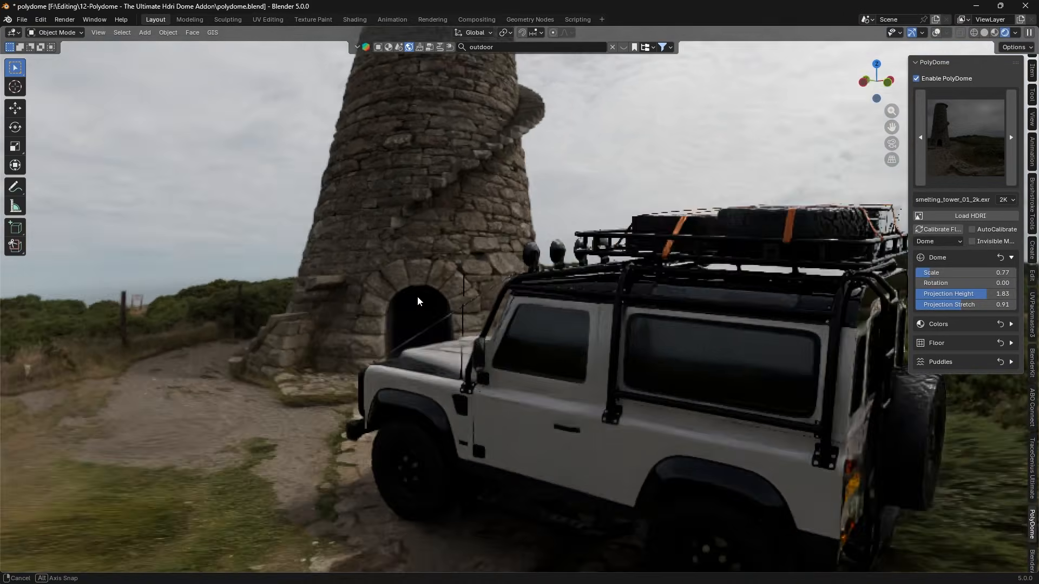
{"action": "left_click", "coordinate": [916, 79]}
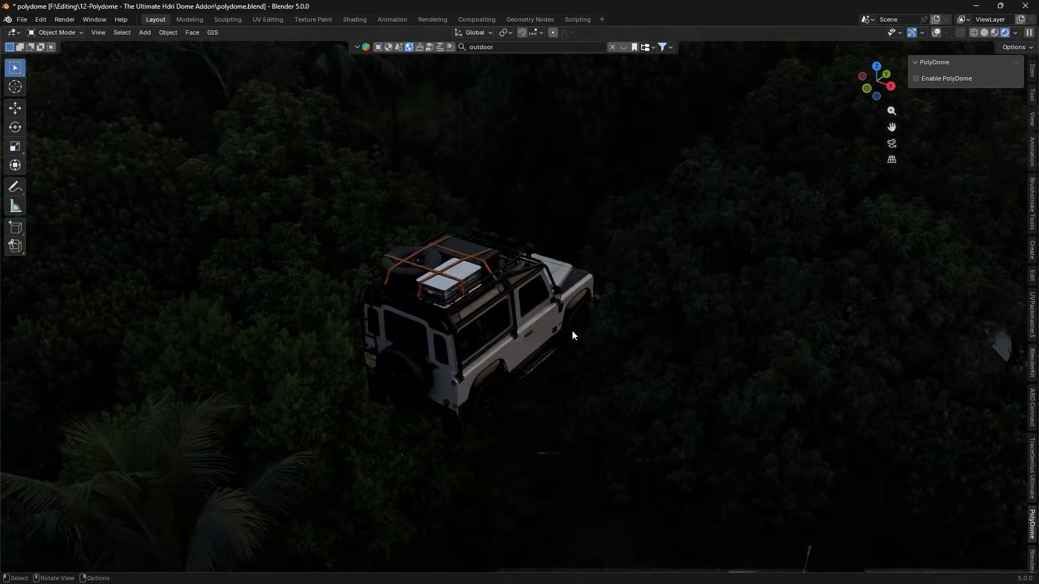
{"action": "left_click", "coordinate": [916, 79]}
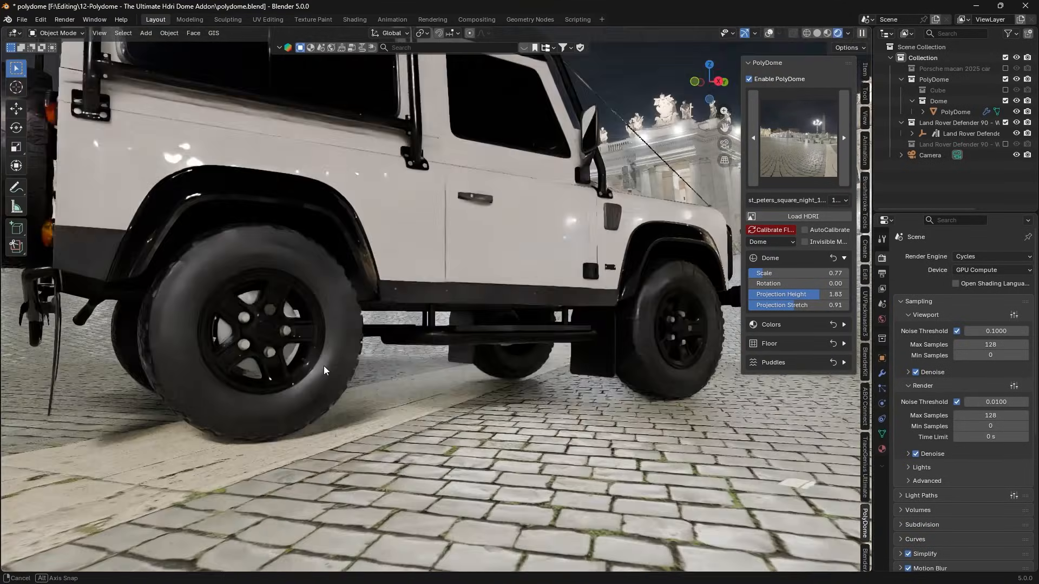
Orbit around the wheels to fit the dome: scale 0.77, height 1.83, stretch 0.91
{"action": "left_click_drag", "start_coordinate": [324, 370], "coordinate": [367, 406]}
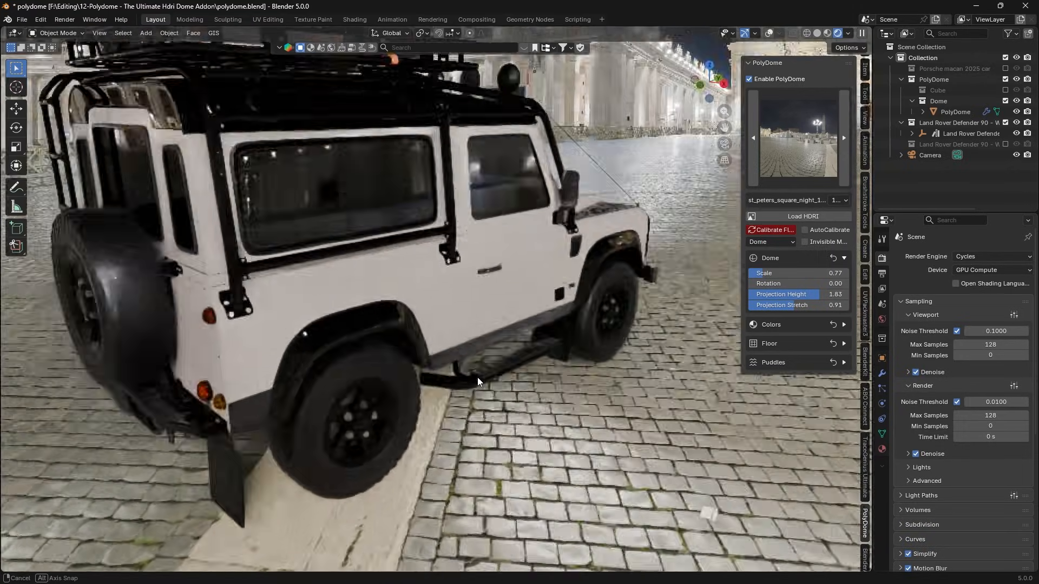
{"action": "left_click_drag", "start_coordinate": [477, 381], "coordinate": [609, 368]}
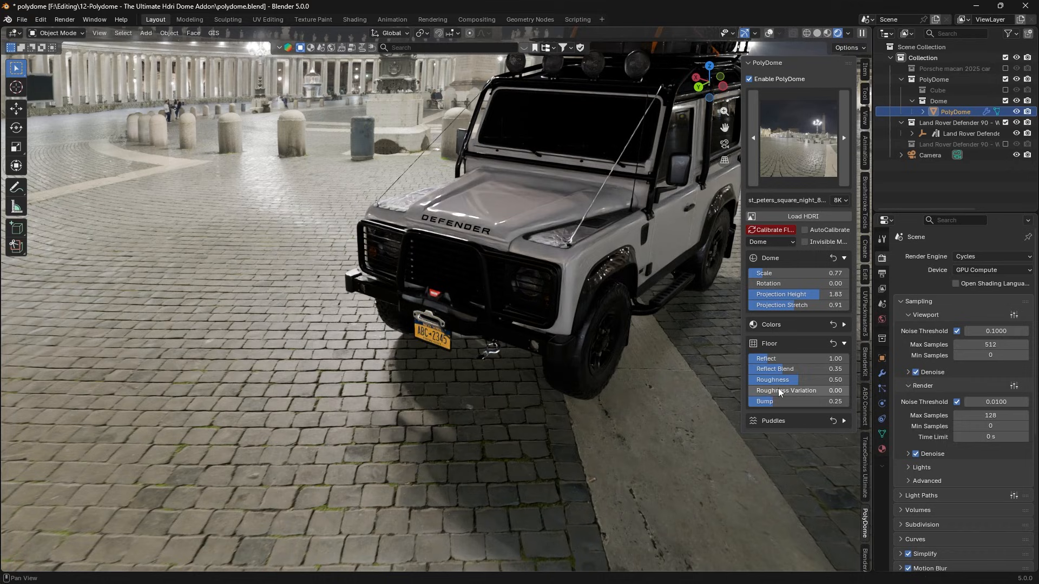
Set floor Reflect 2.84, Blend 0.45, Roughness 0.60, Variation 0.26, Bump 0.90, puddles Blend 1.00
{"action": "left_click_drag", "start_coordinate": [781, 359], "coordinate": [835, 358]}
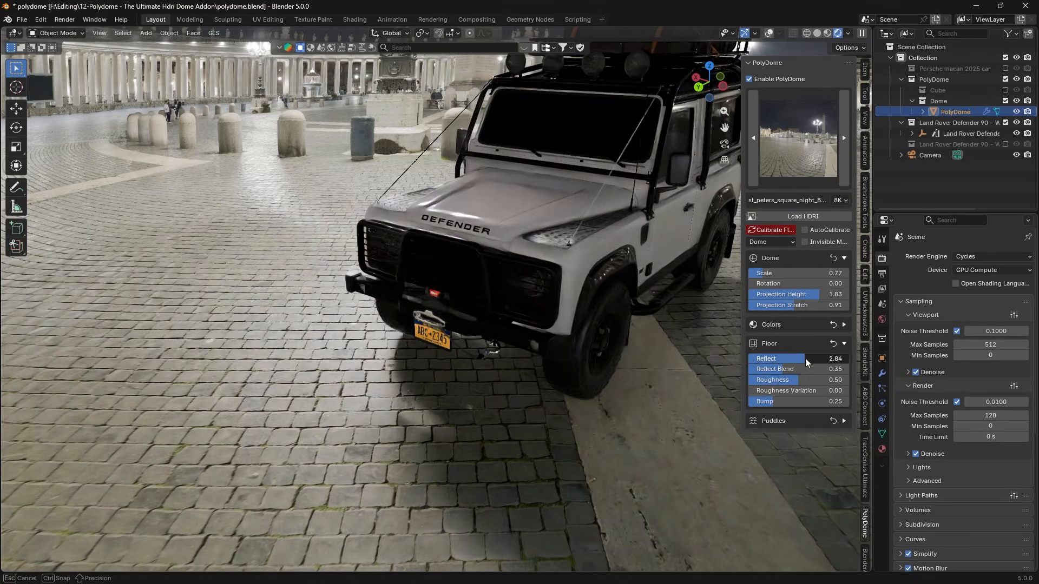
{"action": "left_click_drag", "start_coordinate": [773, 368], "coordinate": [795, 369]}
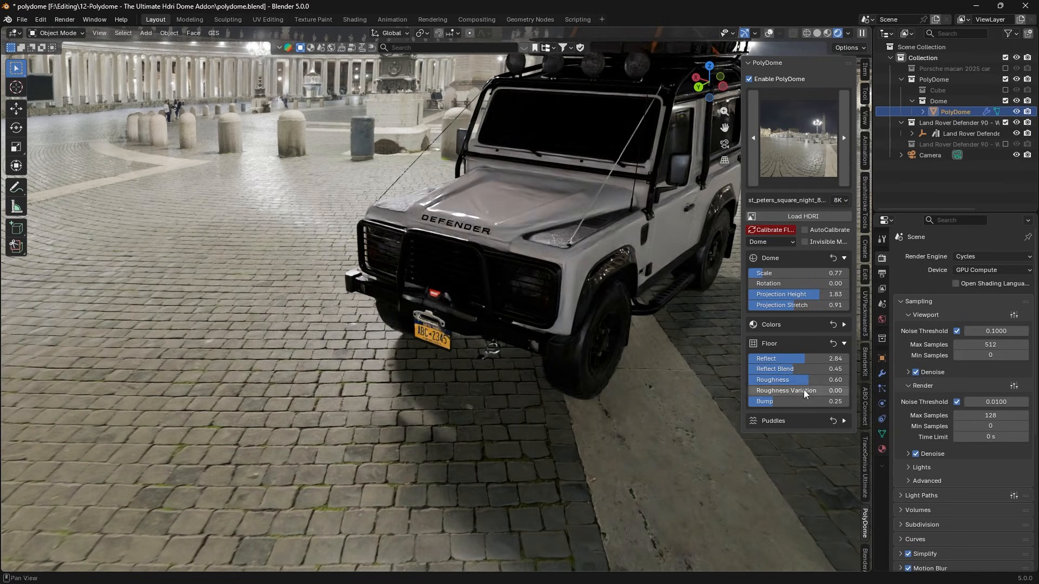
{"action": "left_click_drag", "start_coordinate": [782, 390], "coordinate": [795, 390]}
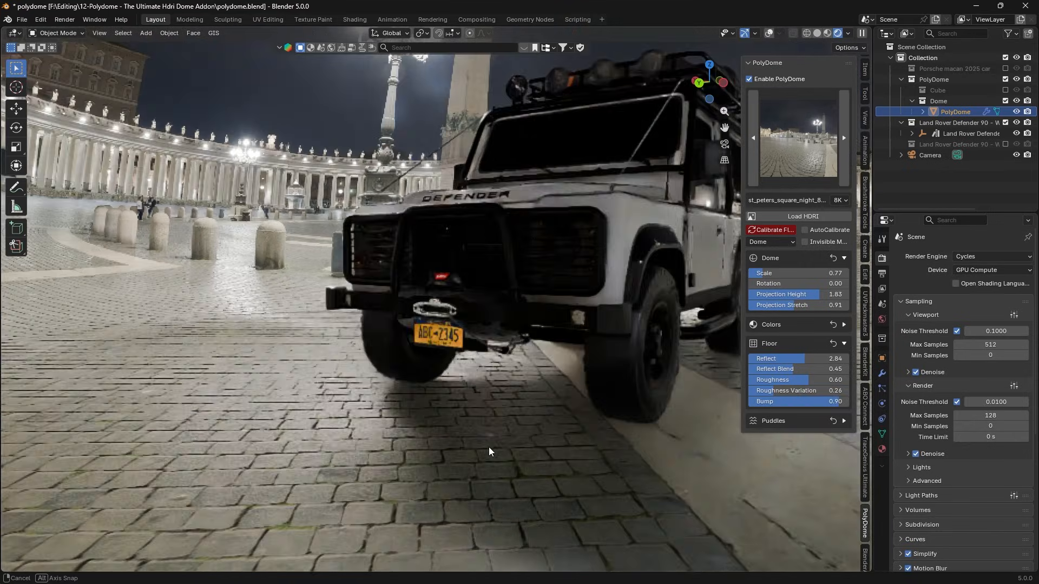
{"action": "left_click_drag", "start_coordinate": [828, 401], "coordinate": [801, 400]}
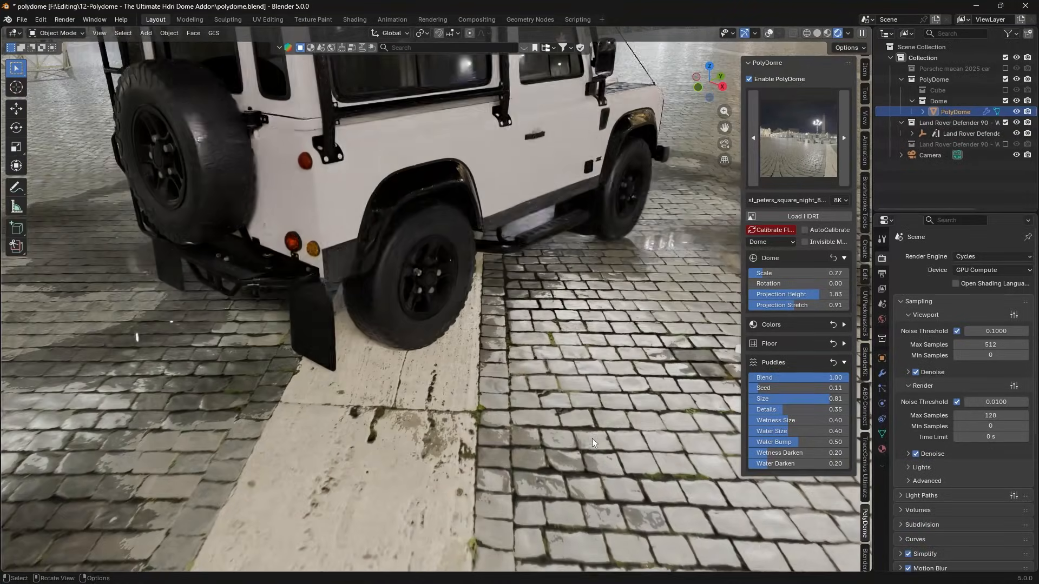
Set puddle Size to 1.00 while orbiting, then enable Invisible Mode with puddle Blend 0.00
{"action": "left_click_drag", "start_coordinate": [593, 443], "coordinate": [547, 322]}
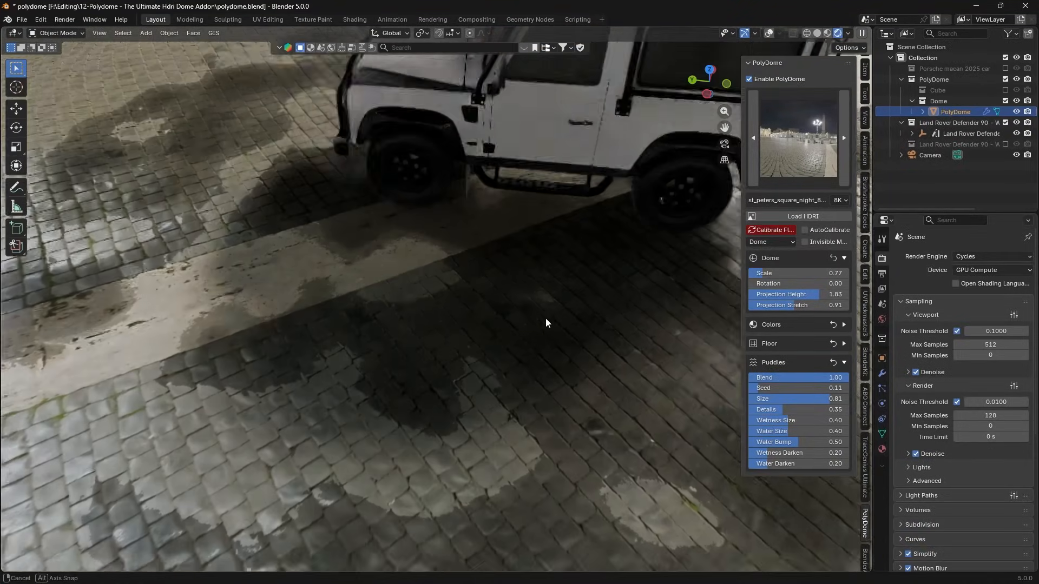
{"action": "left_click_drag", "start_coordinate": [795, 419], "coordinate": [841, 419]}
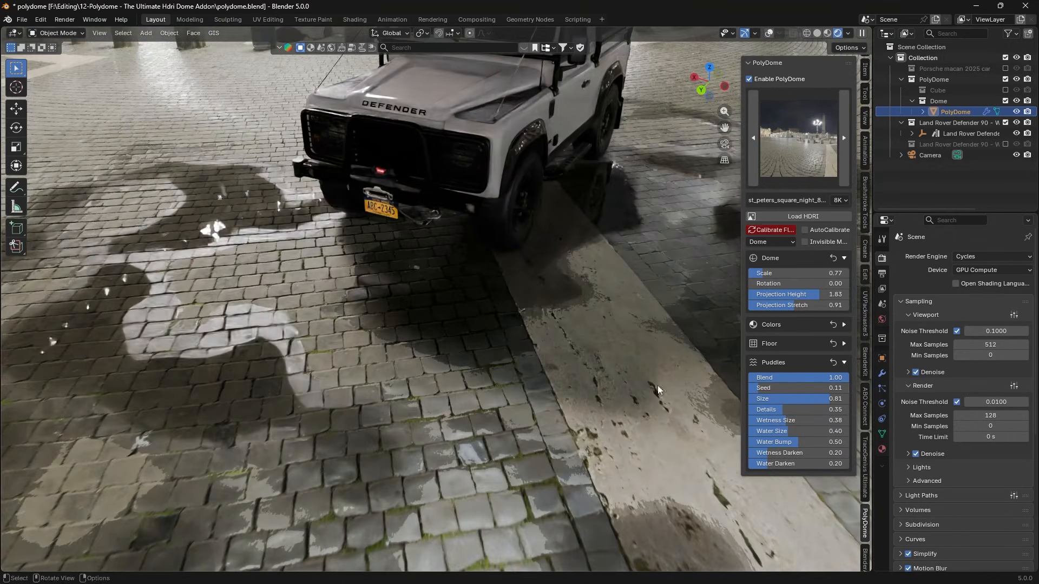
{"action": "left_click_drag", "start_coordinate": [795, 431], "coordinate": [775, 430]}
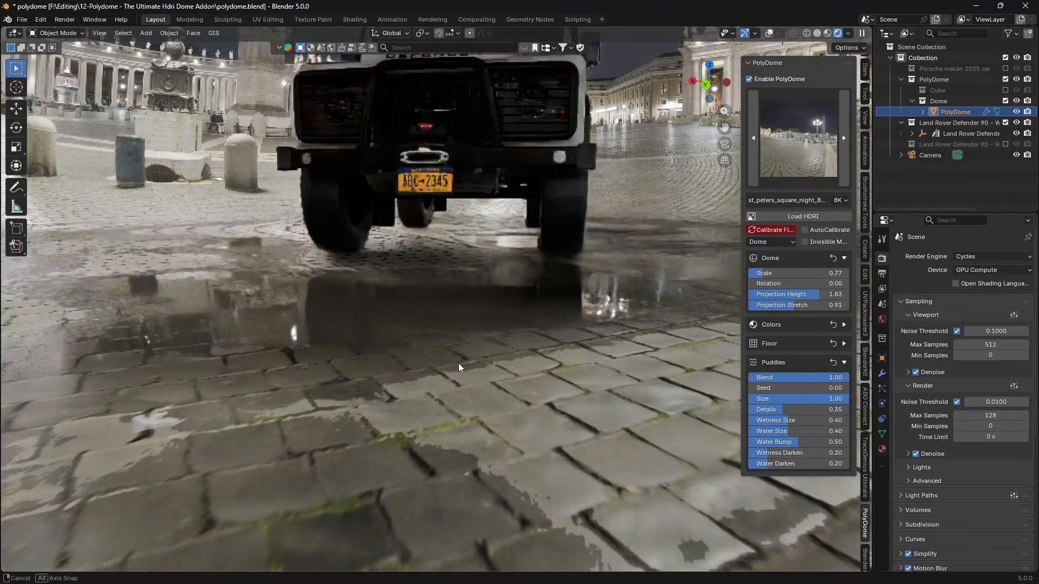
{"action": "left_click_drag", "start_coordinate": [459, 368], "coordinate": [398, 337]}
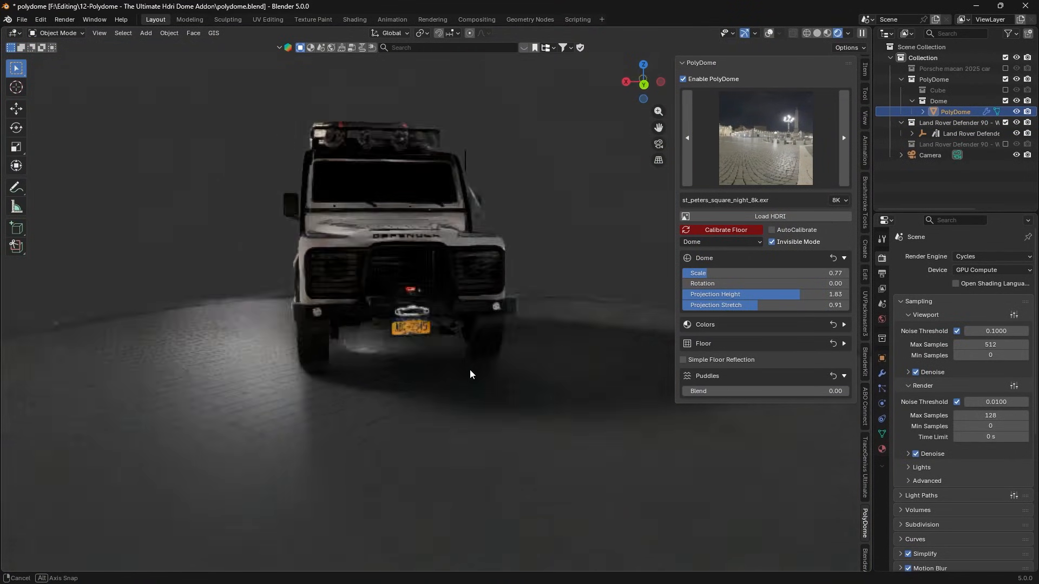
Set the PolyDome background colour to a flat pale green-grey behind the Defender
{"action": "left_click", "coordinate": [844, 324]}
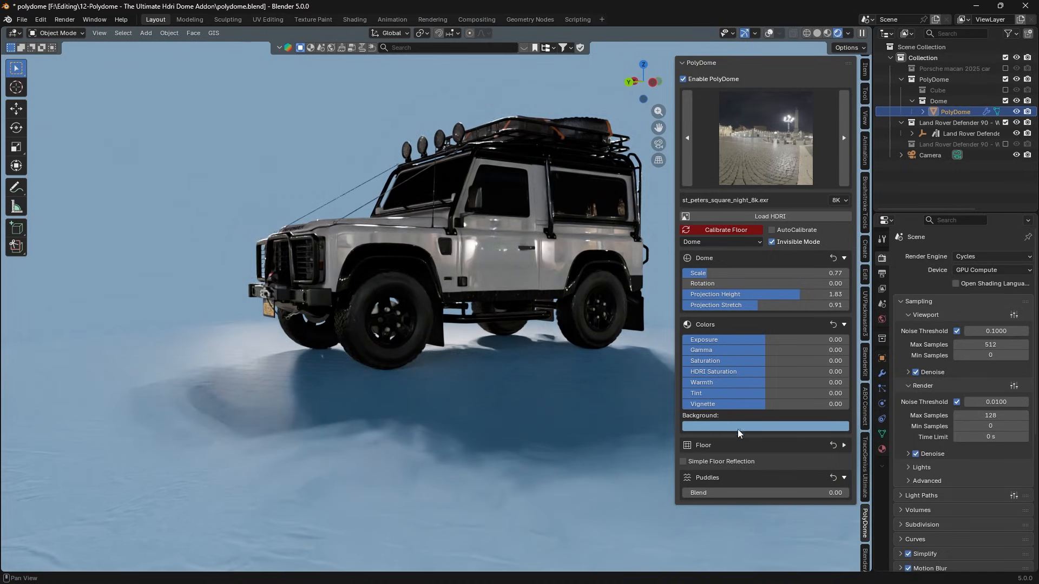
{"action": "left_click", "coordinate": [765, 426]}
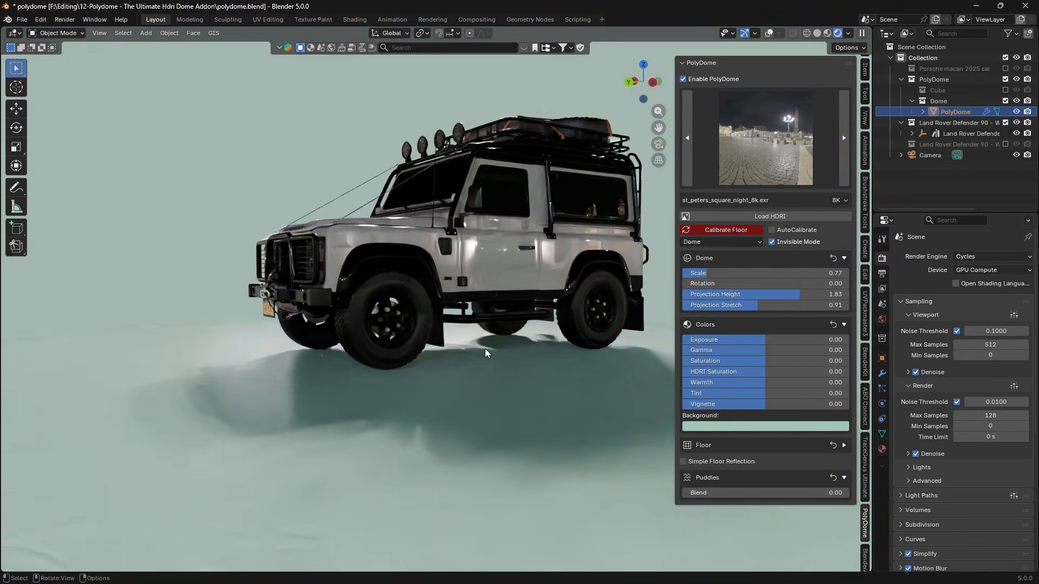
{"action": "left_click_drag", "start_coordinate": [485, 351], "coordinate": [634, 347]}
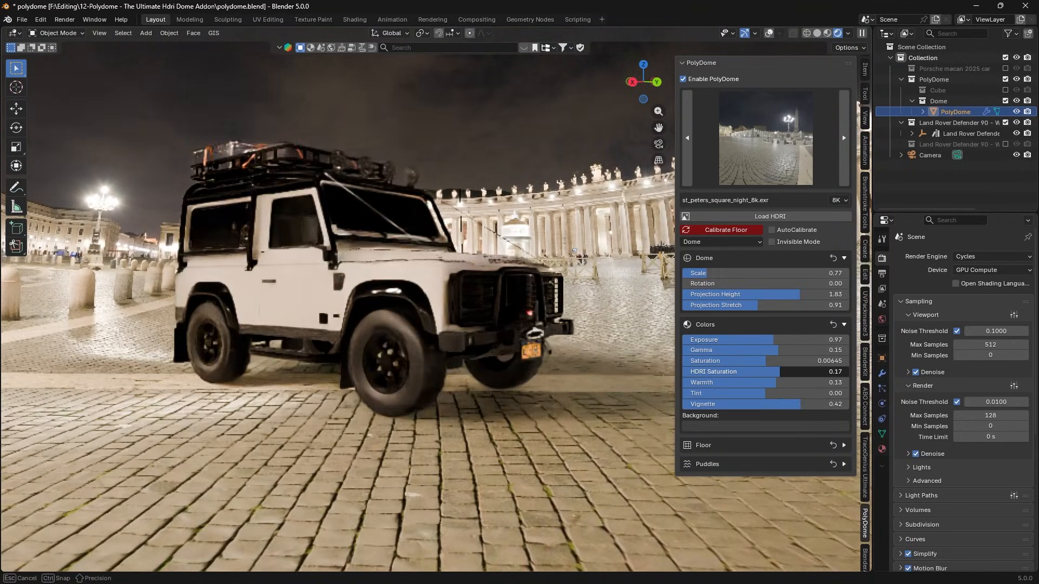
{"action": "left_click", "coordinate": [992, 256]}
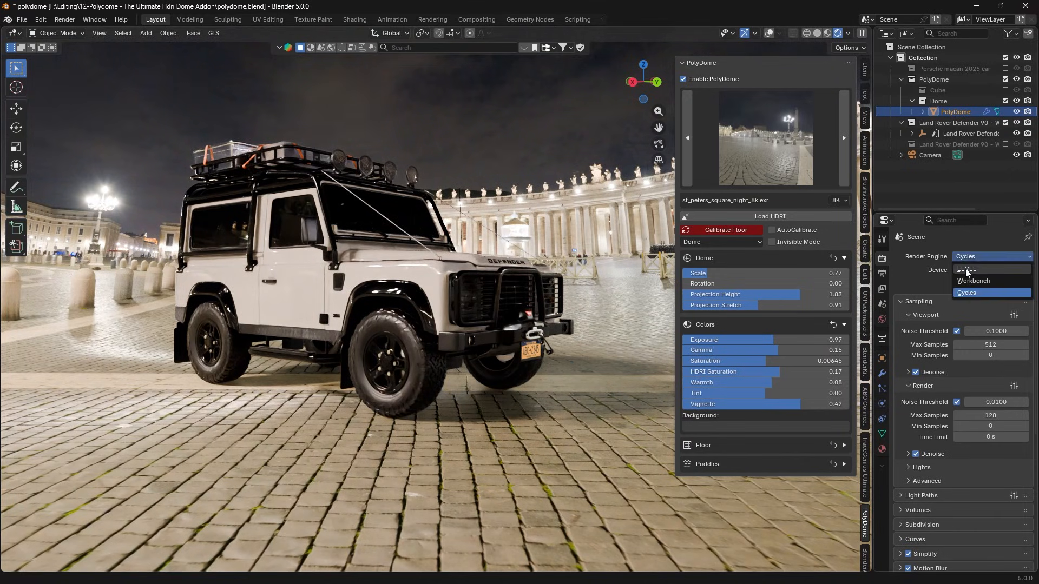
{"action": "left_click", "coordinate": [967, 269]}
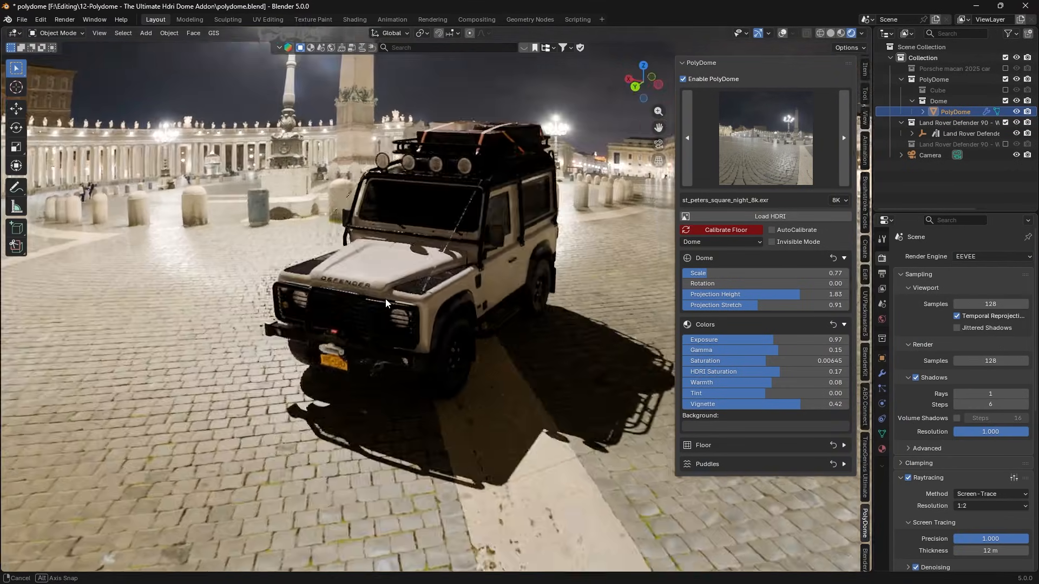
{"action": "left_click_drag", "start_coordinate": [387, 303], "coordinate": [594, 279]}
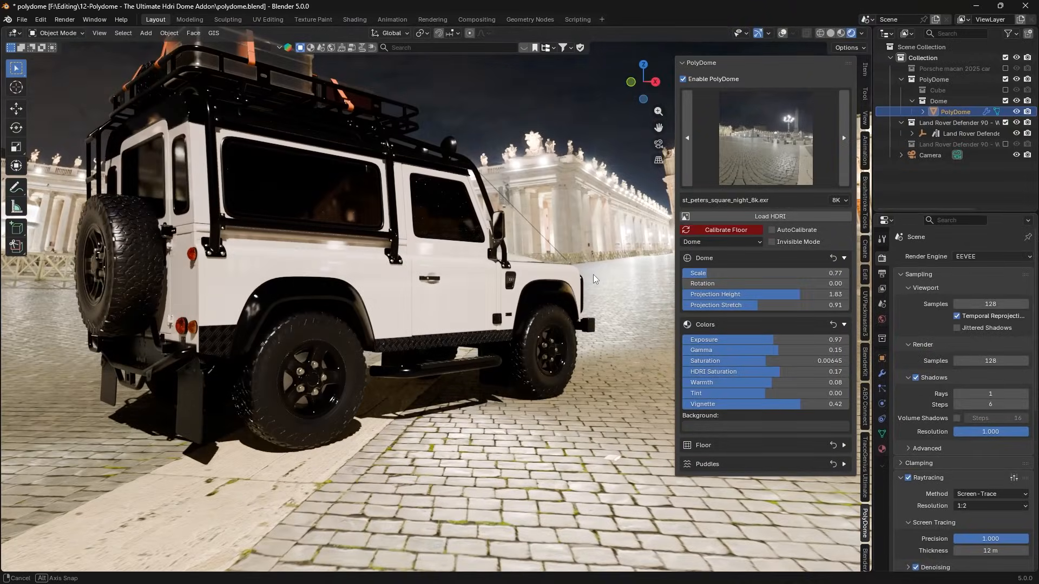
{"action": "left_click", "coordinate": [990, 256]}
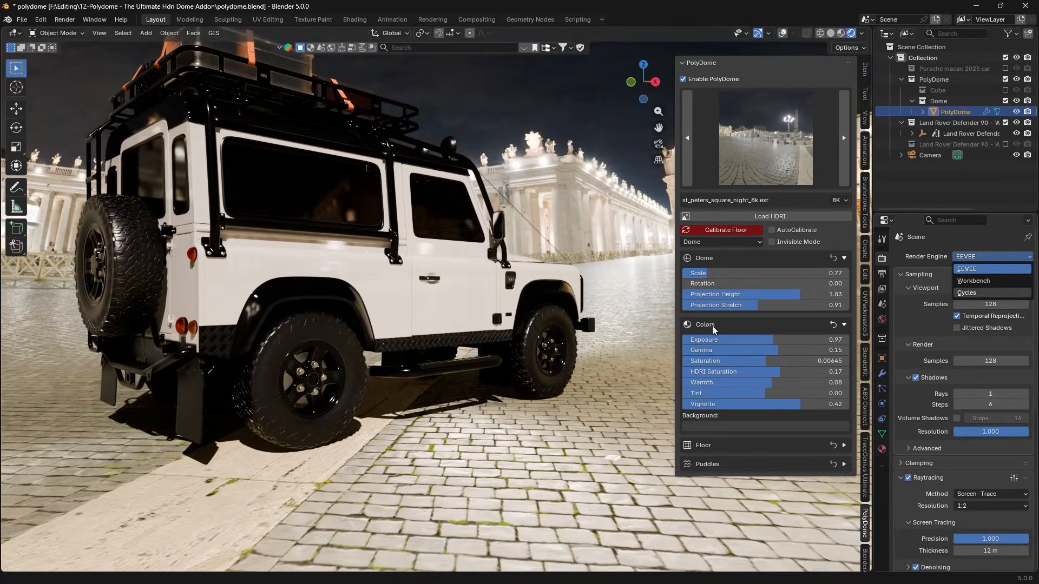
{"action": "left_click", "coordinate": [965, 293]}
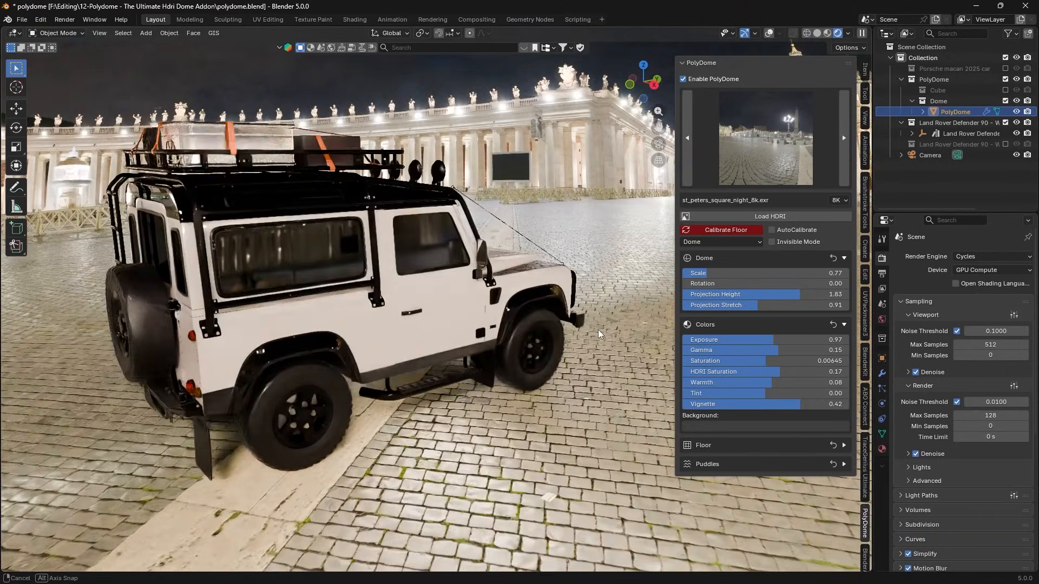
{"action": "left_click_drag", "start_coordinate": [599, 334], "coordinate": [464, 342]}
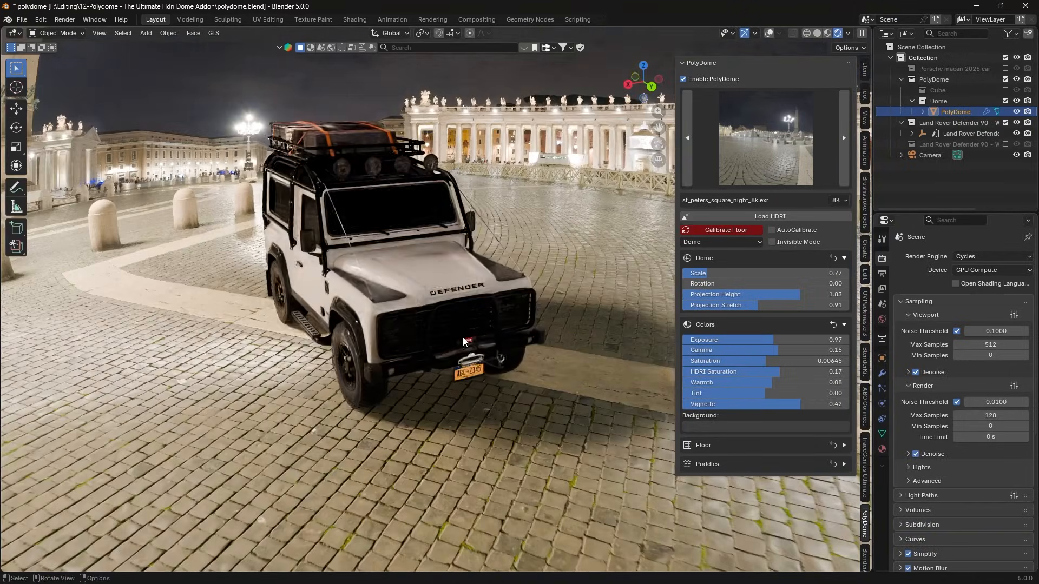